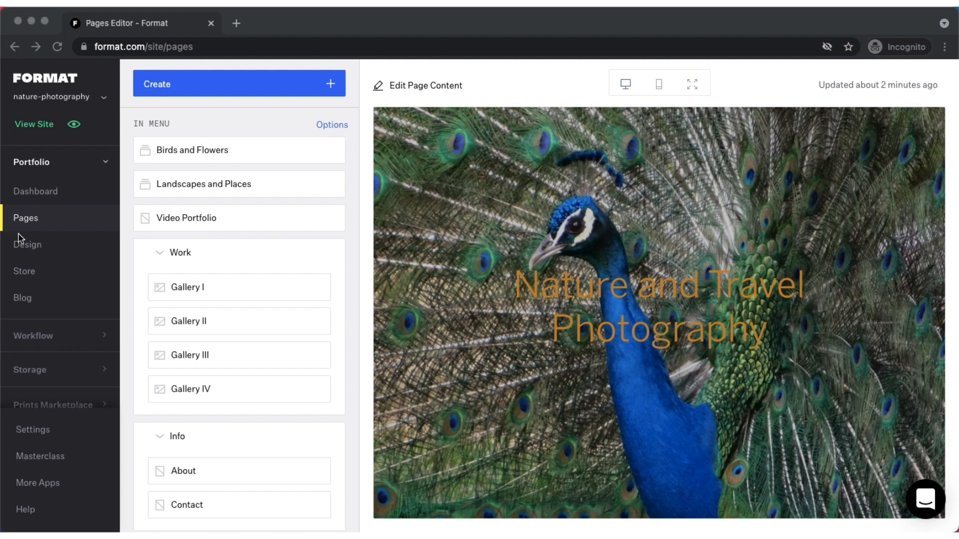
{"action": "mouse_move", "coordinate": [33, 202]}
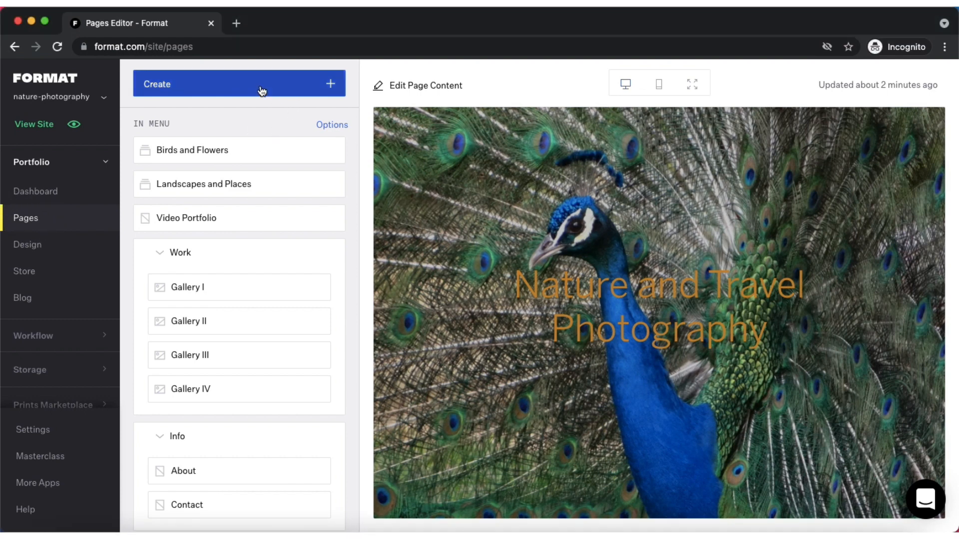
Start creating a Custom Page from Create, then cancel the naming dialog without a name.
{"action": "left_click", "coordinate": [239, 83]}
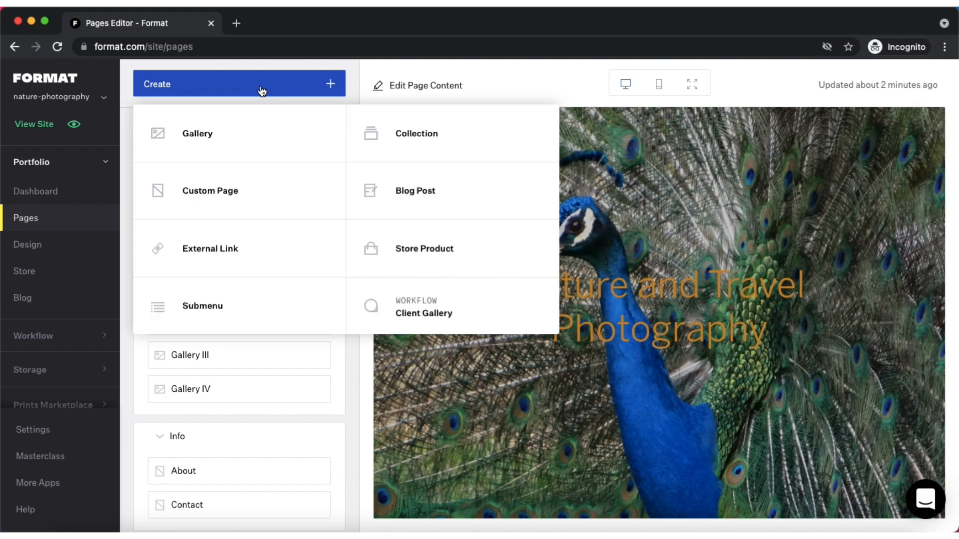
{"action": "left_click", "coordinate": [210, 189]}
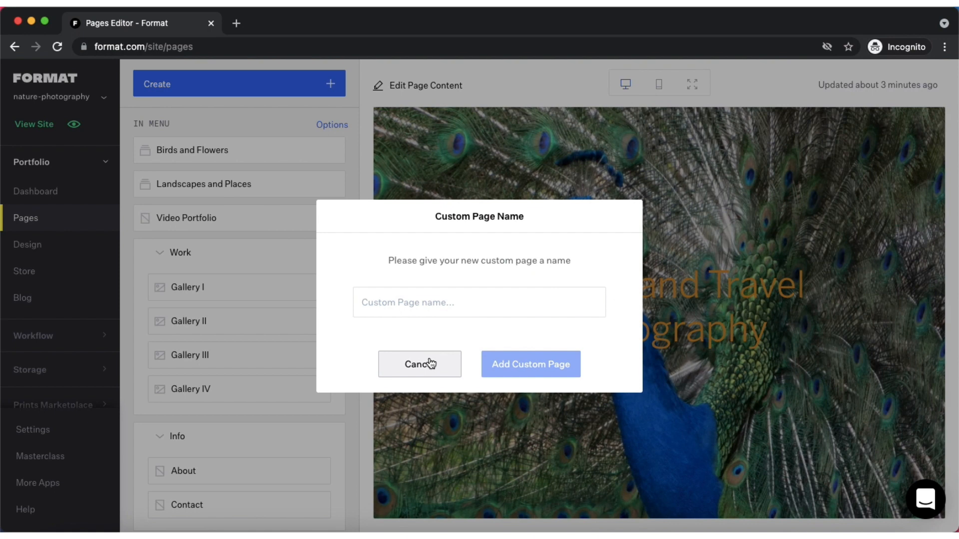
{"action": "left_click", "coordinate": [419, 364]}
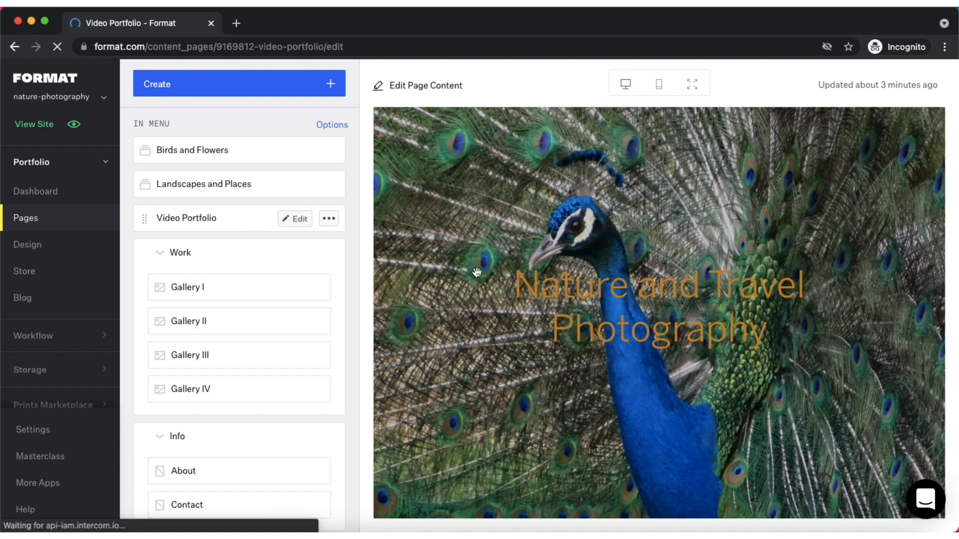
Edit the Video Portfolio page and show the Media section layouts for adding a section.
{"action": "left_click", "coordinate": [295, 219]}
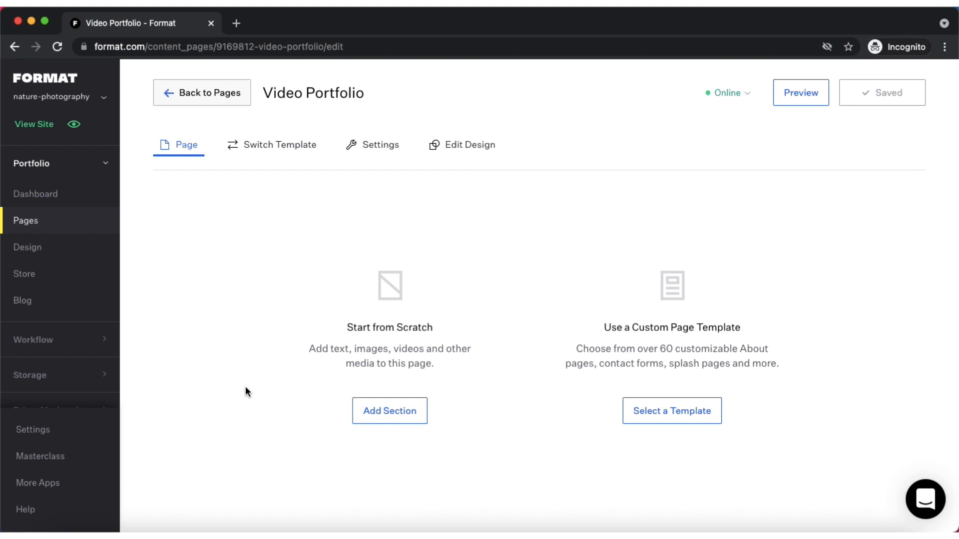
{"action": "mouse_move", "coordinate": [384, 393]}
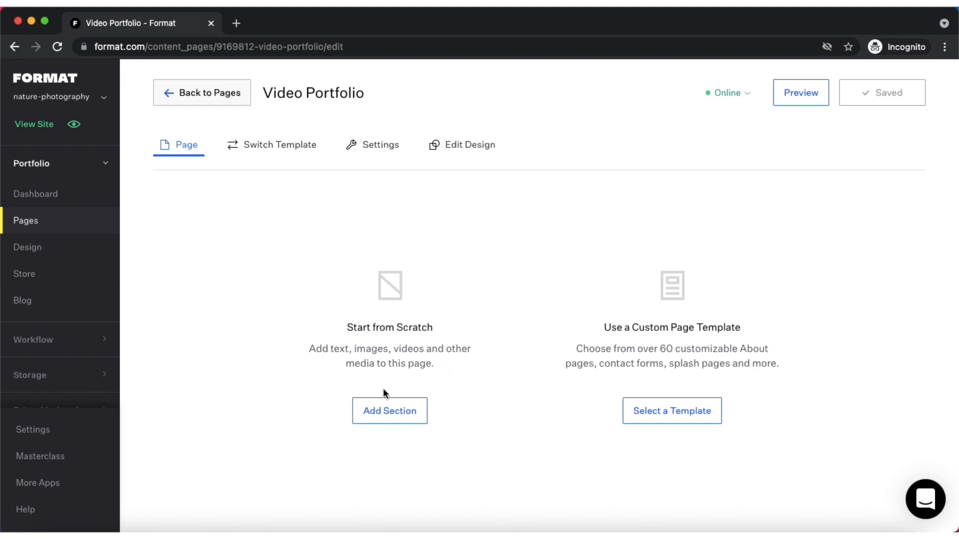
{"action": "left_click", "coordinate": [389, 411]}
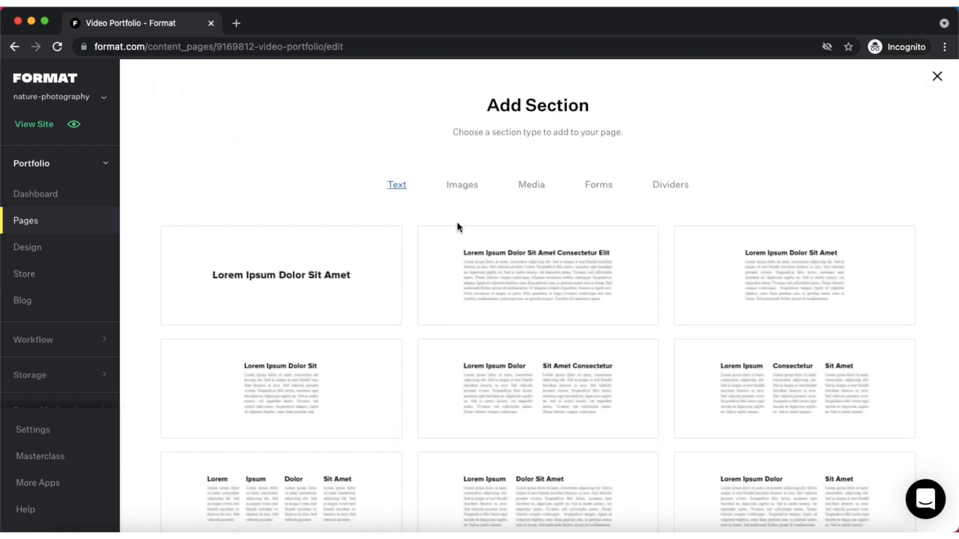
{"action": "mouse_move", "coordinate": [605, 216]}
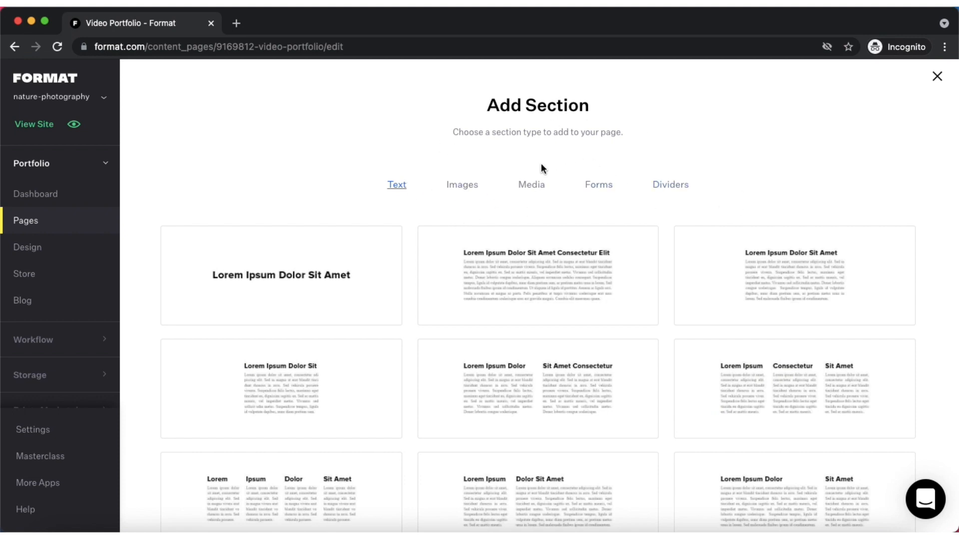
{"action": "left_click", "coordinate": [530, 185]}
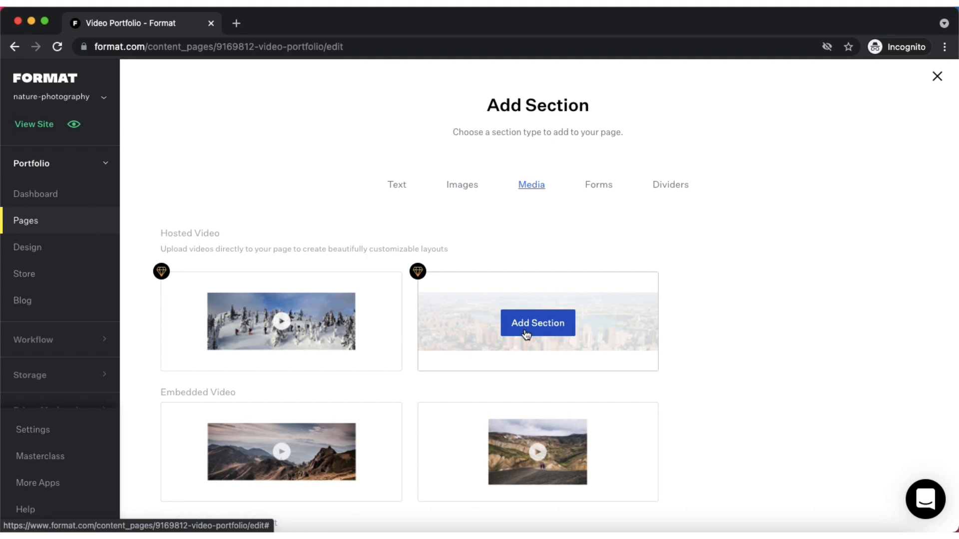
Add the second Hosted Video layout with the aerial city placeholder to the page.
{"action": "left_click", "coordinate": [538, 323]}
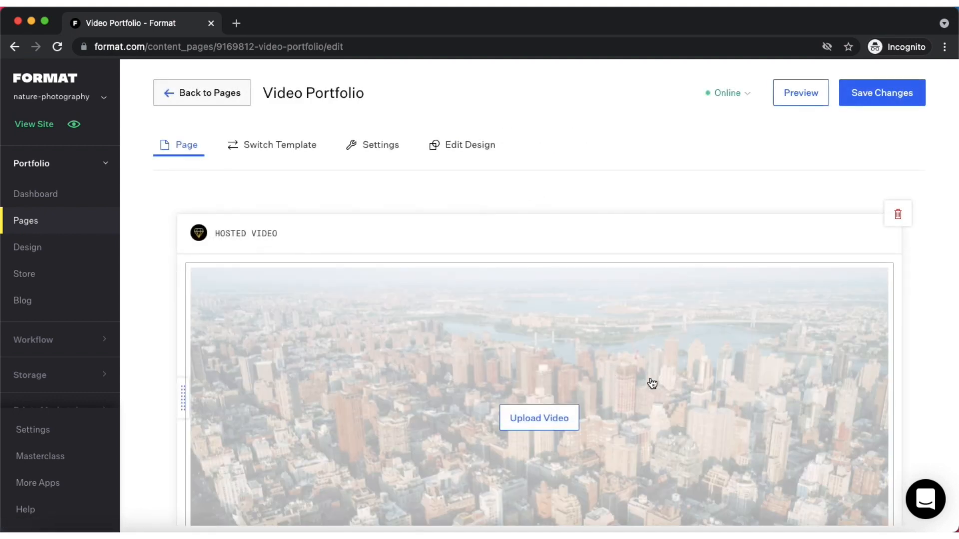
{"action": "scroll", "scroll_direction": "down", "scroll_amount": 3}
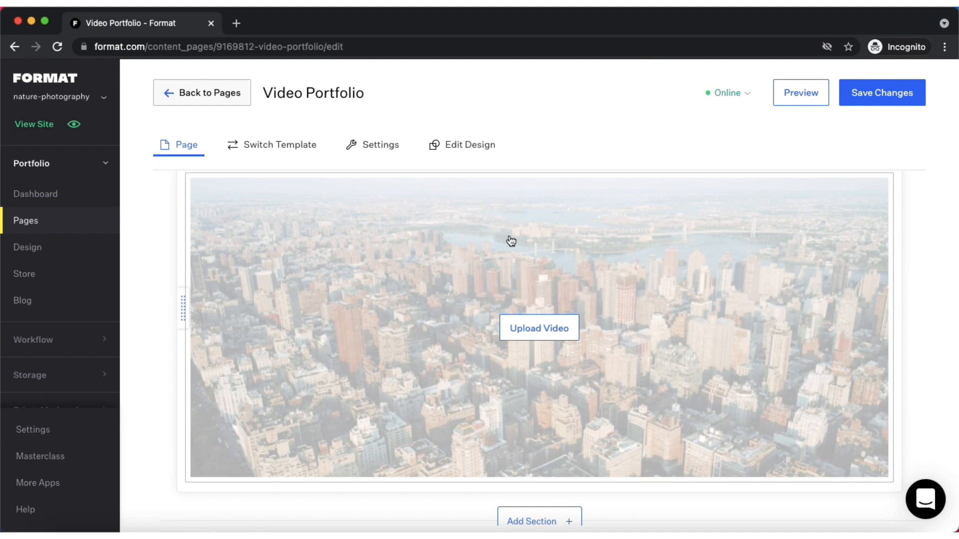
{"action": "mouse_move", "coordinate": [635, 293]}
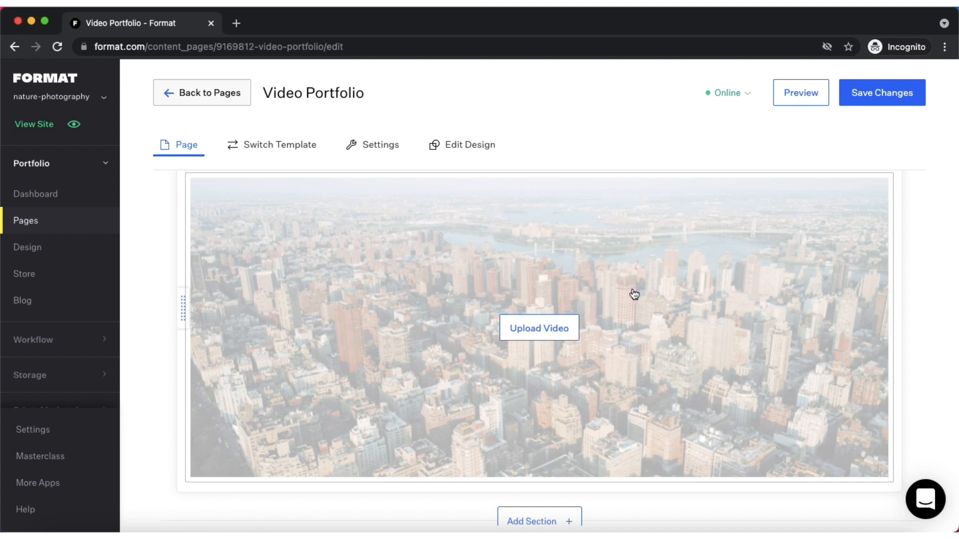
{"action": "mouse_move", "coordinate": [539, 328]}
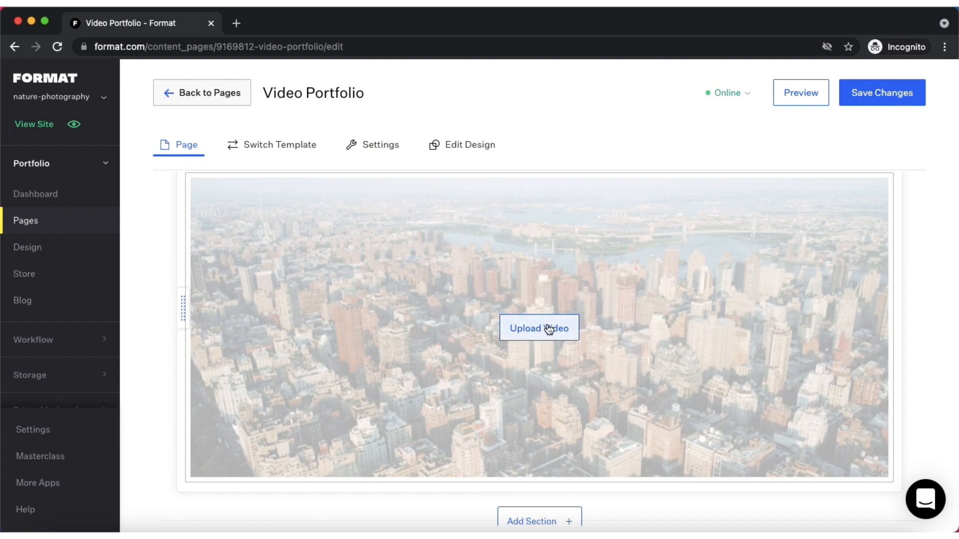
Import the hosted 17-second New York City aerial clip into the video section.
{"action": "left_click", "coordinate": [539, 327]}
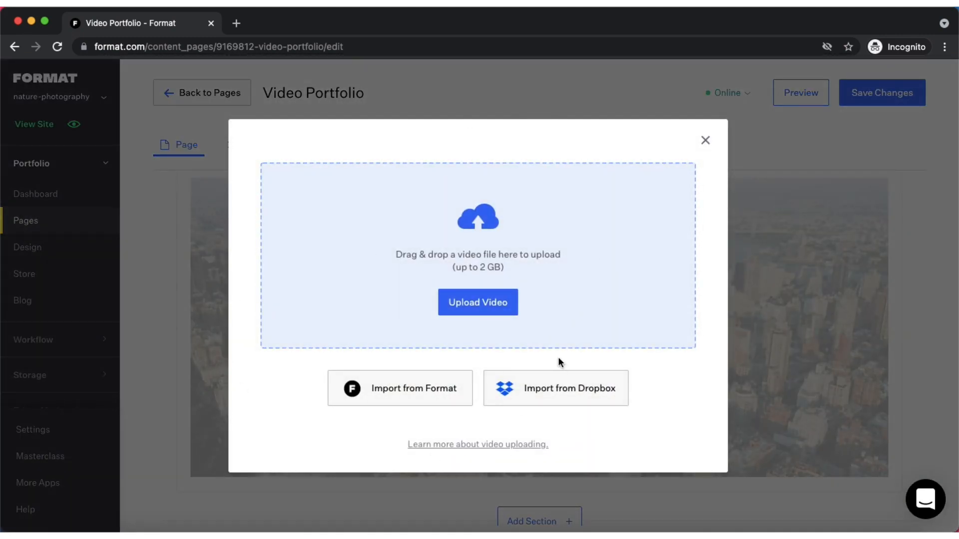
{"action": "mouse_move", "coordinate": [533, 329]}
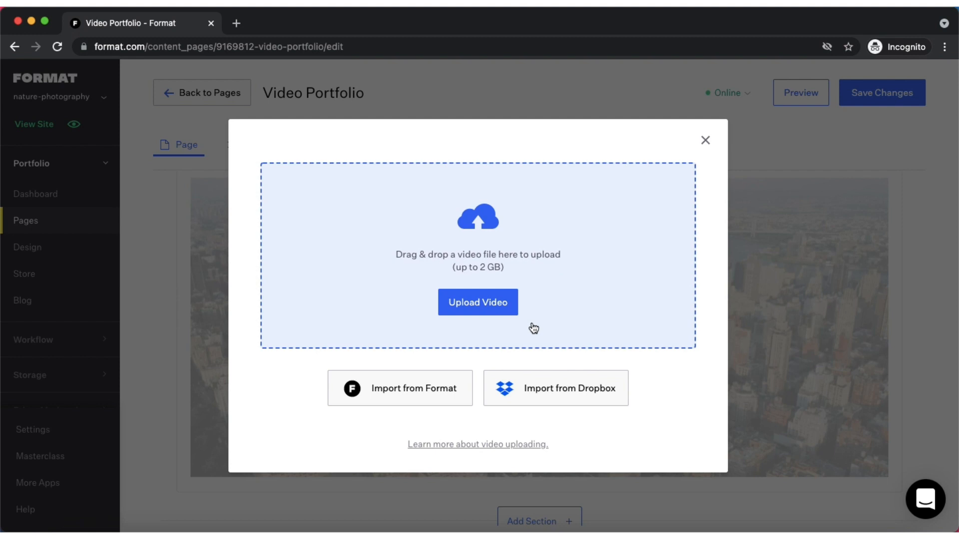
{"action": "mouse_move", "coordinate": [434, 296]}
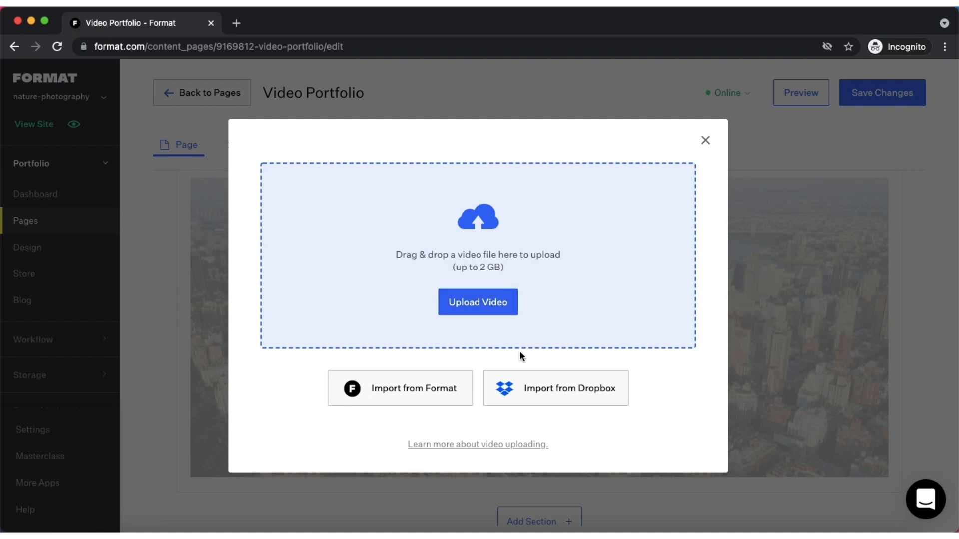
{"action": "mouse_move", "coordinate": [462, 342]}
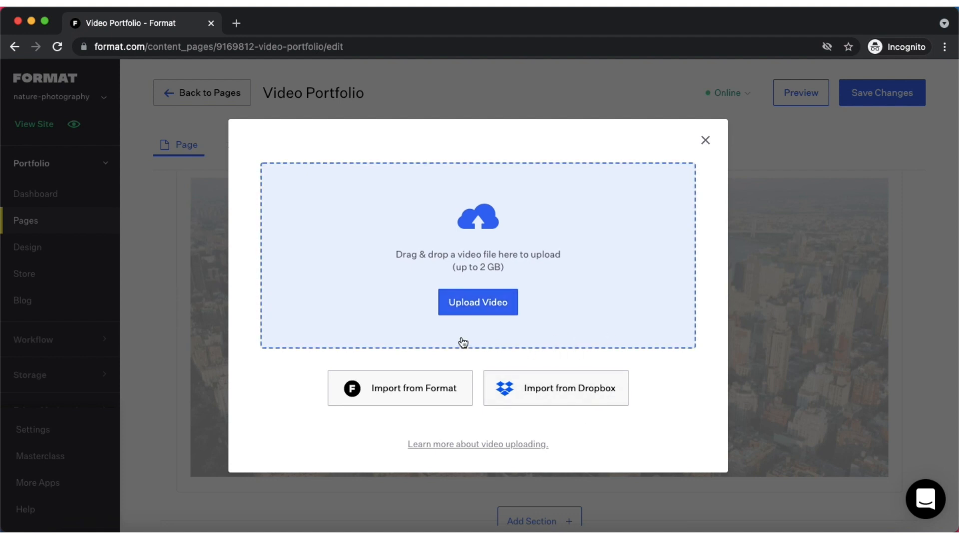
{"action": "mouse_move", "coordinate": [335, 378]}
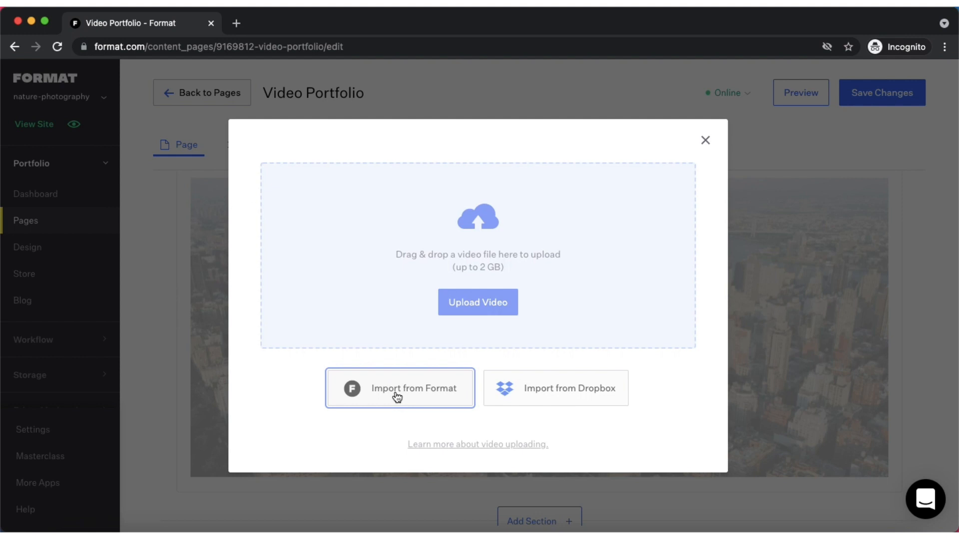
{"action": "left_click", "coordinate": [398, 389]}
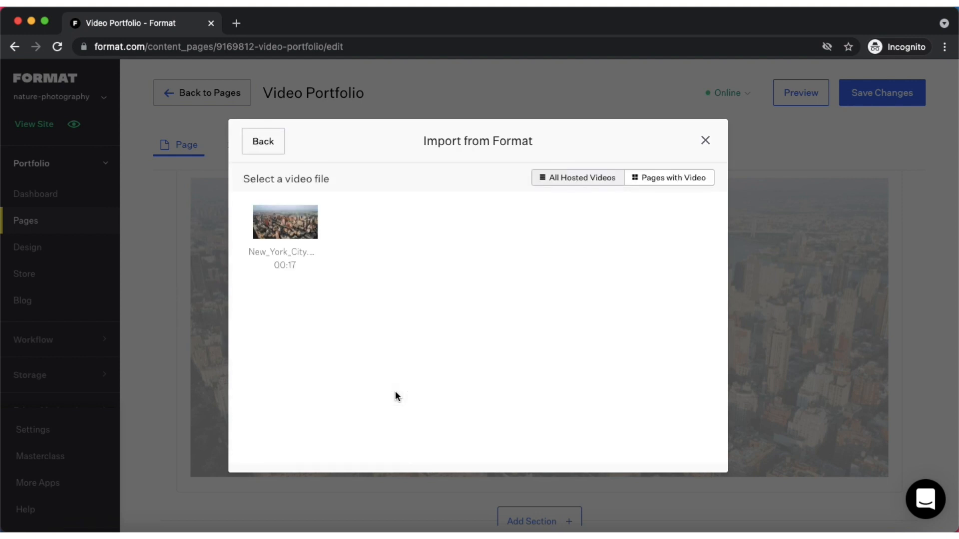
{"action": "mouse_move", "coordinate": [283, 221]}
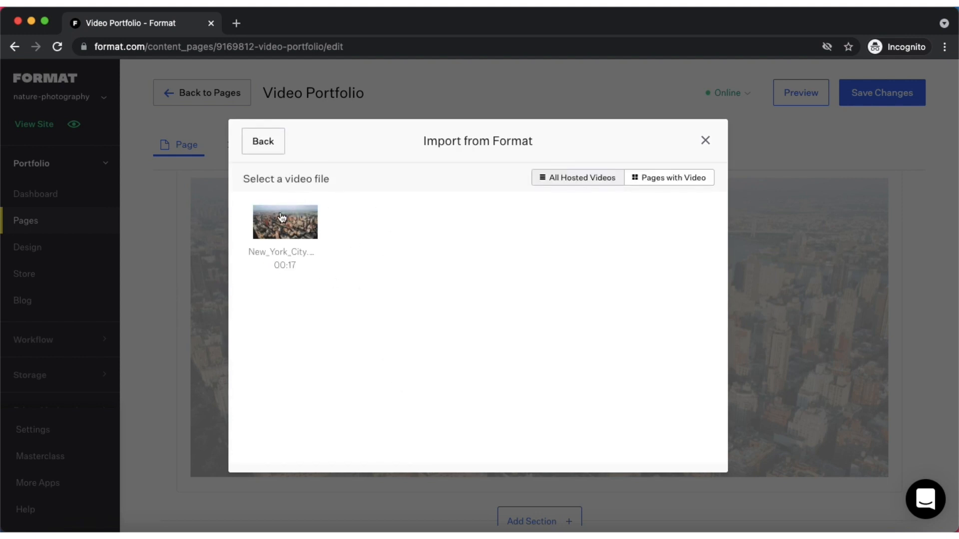
{"action": "left_click", "coordinate": [285, 222]}
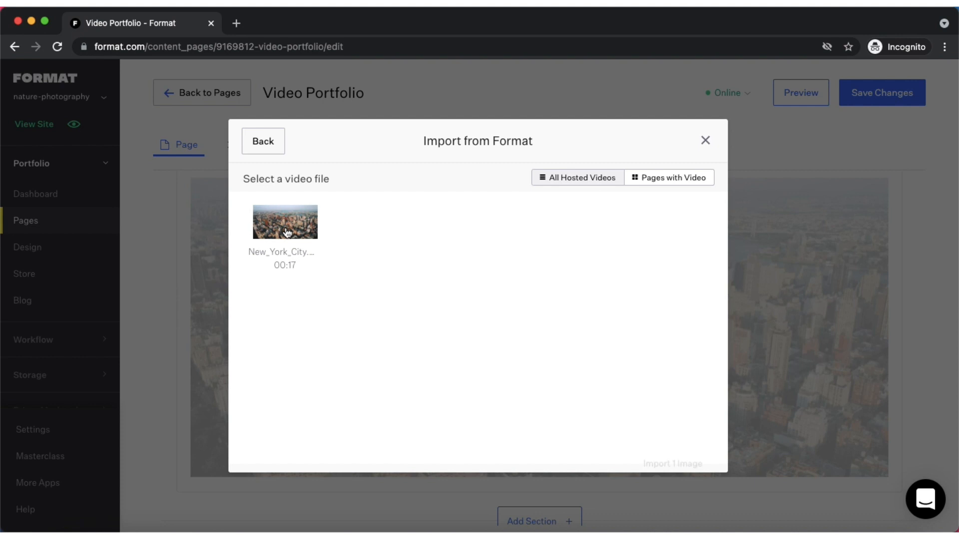
{"action": "left_click", "coordinate": [285, 221]}
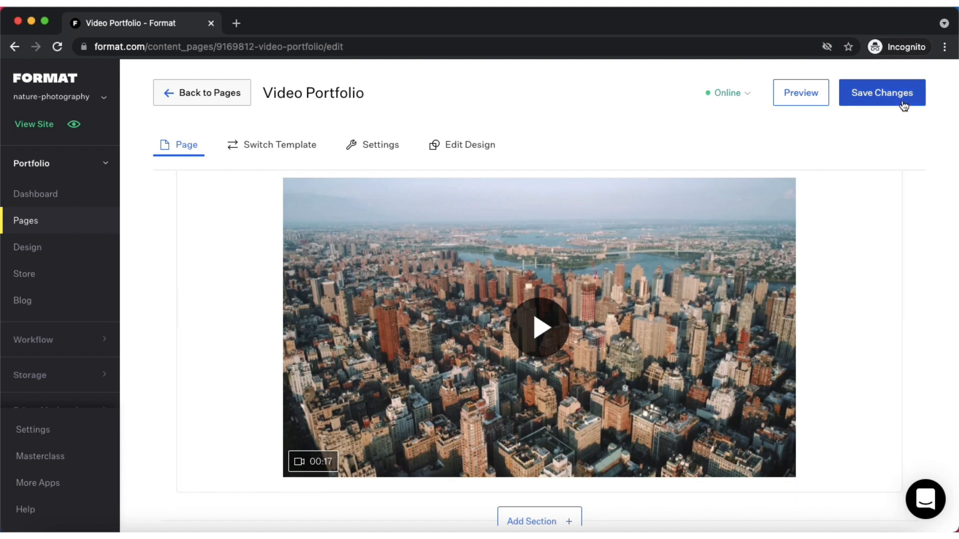
Save the page with the NYC aerial video, then bring up the Change Video upload options.
{"action": "left_click", "coordinate": [881, 92]}
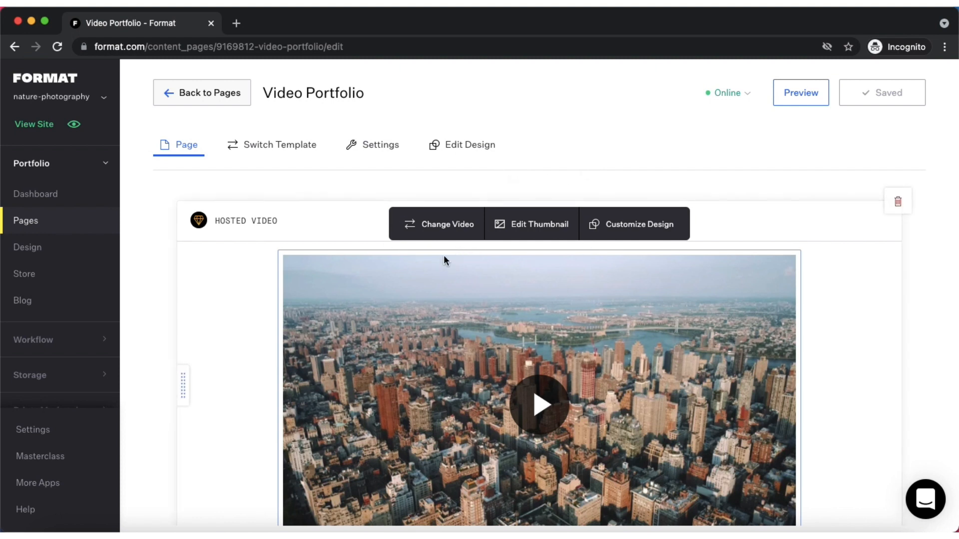
{"action": "left_click", "coordinate": [446, 224]}
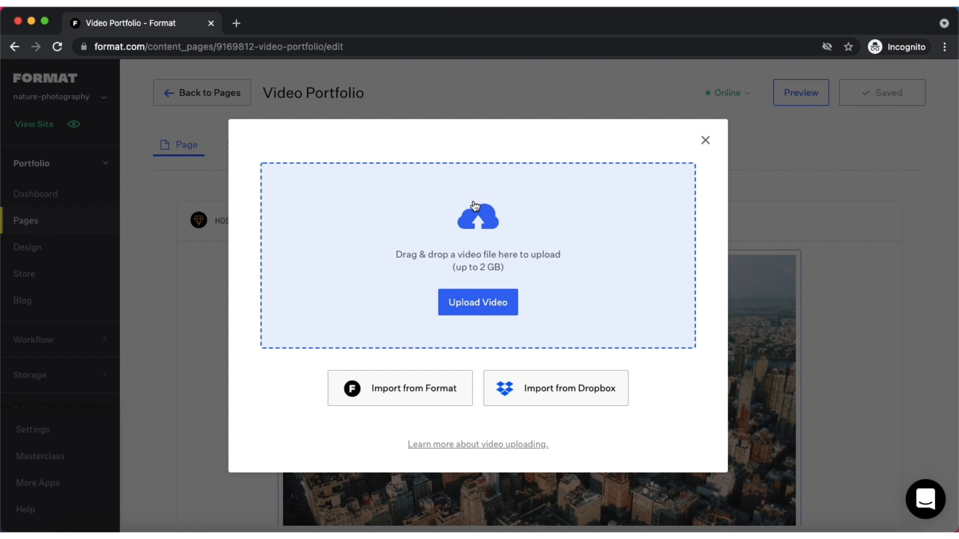
{"action": "mouse_move", "coordinate": [435, 233]}
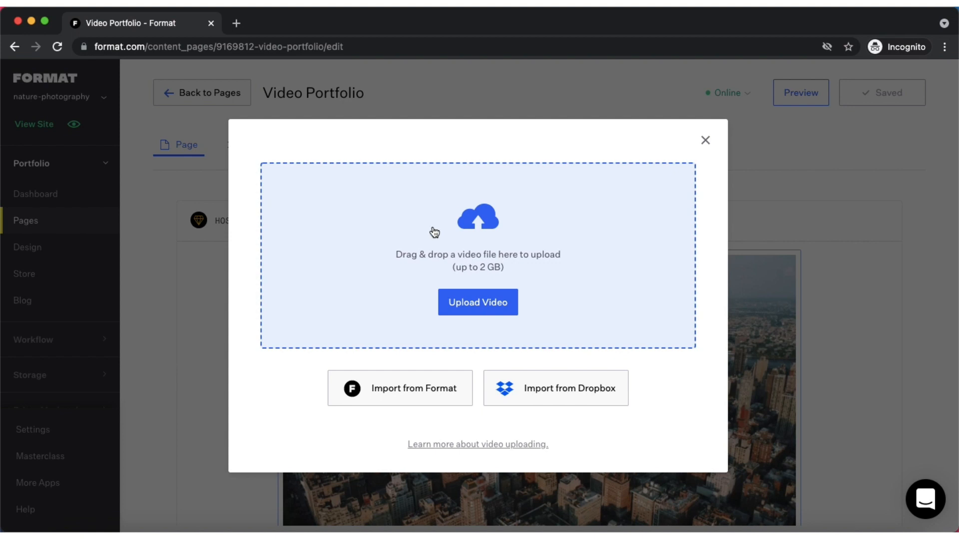
{"action": "mouse_move", "coordinate": [463, 264]}
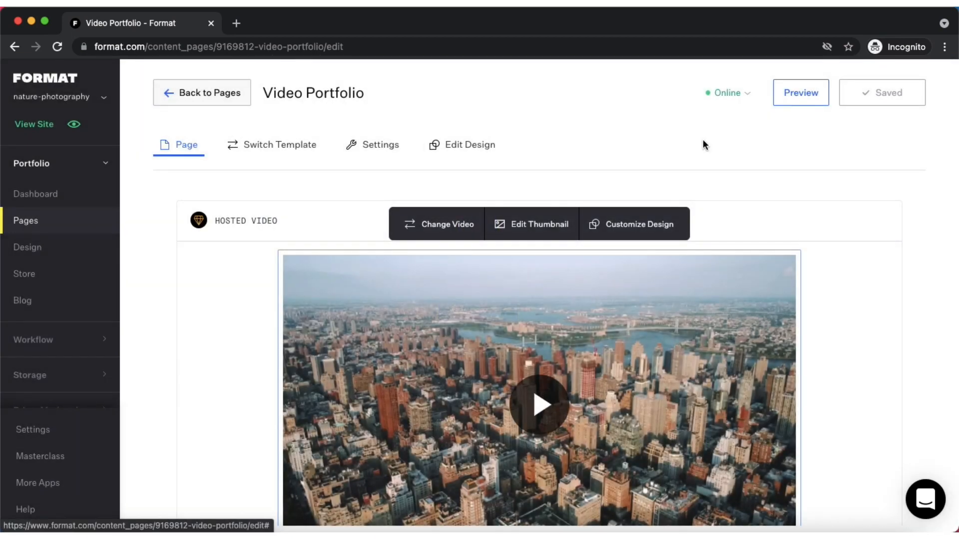
Review the custom thumbnail upload option, then keep the default aerial city thumbnail.
{"action": "left_click", "coordinate": [538, 224]}
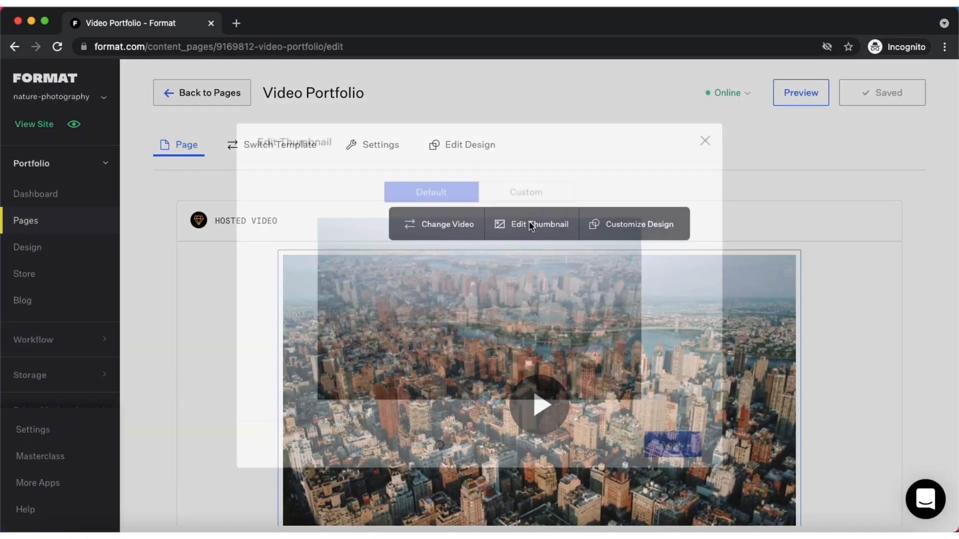
{"action": "left_click", "coordinate": [539, 224]}
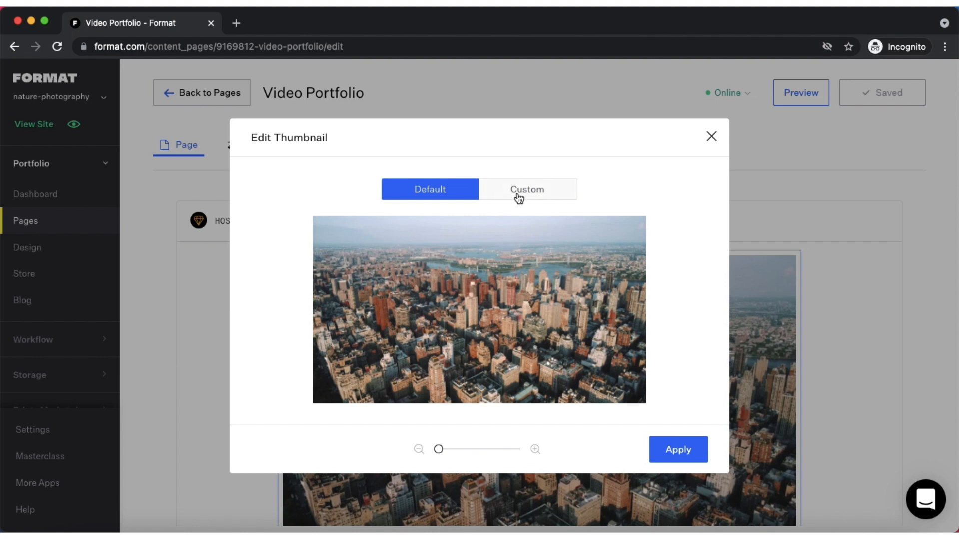
{"action": "left_click", "coordinate": [526, 189]}
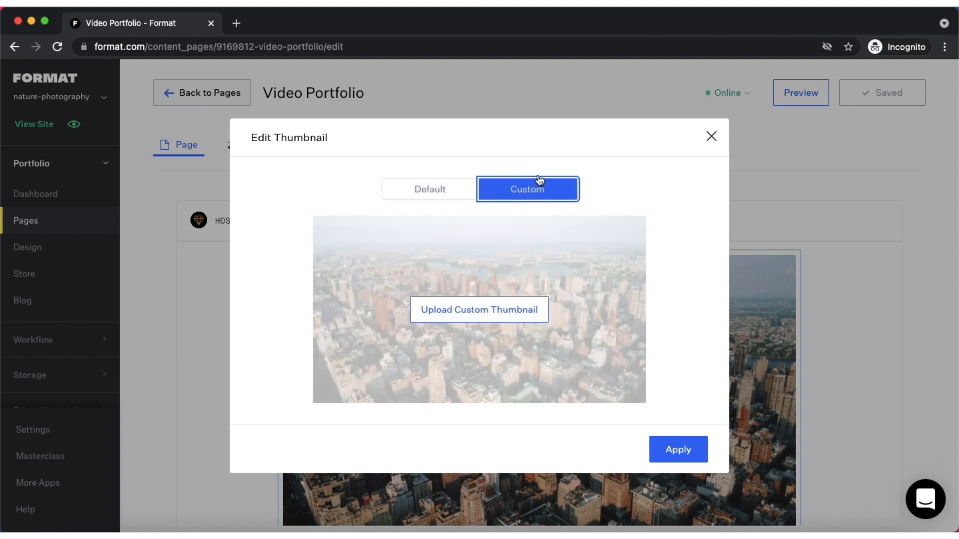
{"action": "mouse_move", "coordinate": [501, 268]}
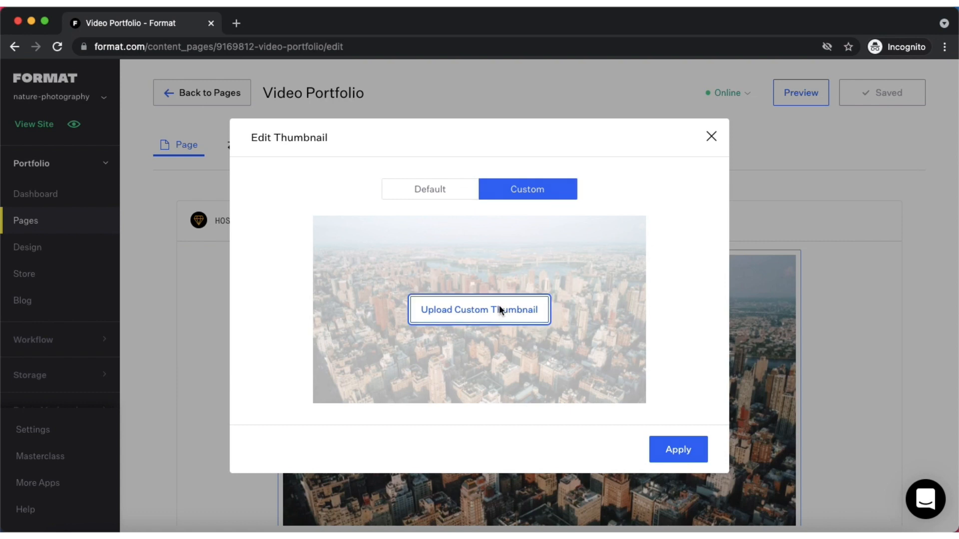
{"action": "left_click", "coordinate": [479, 310]}
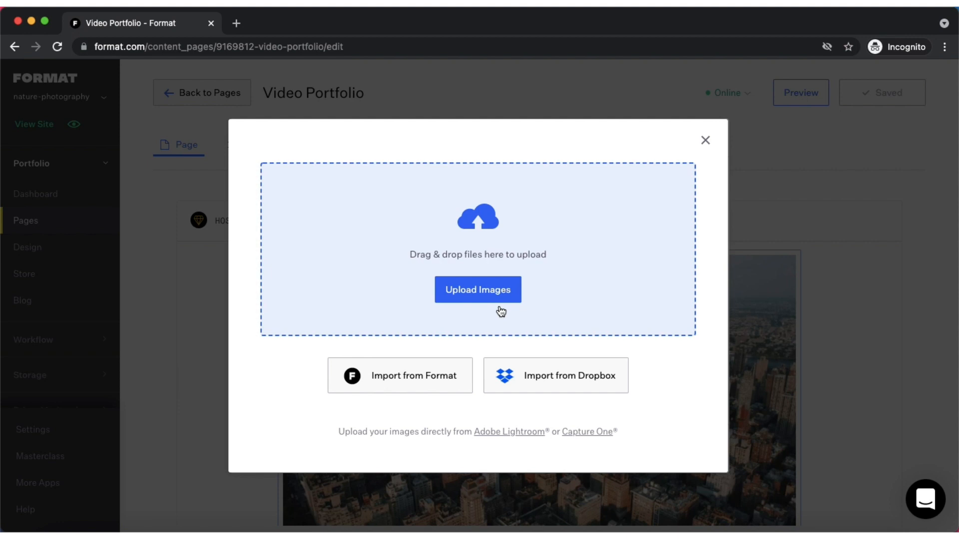
{"action": "mouse_move", "coordinate": [512, 309]}
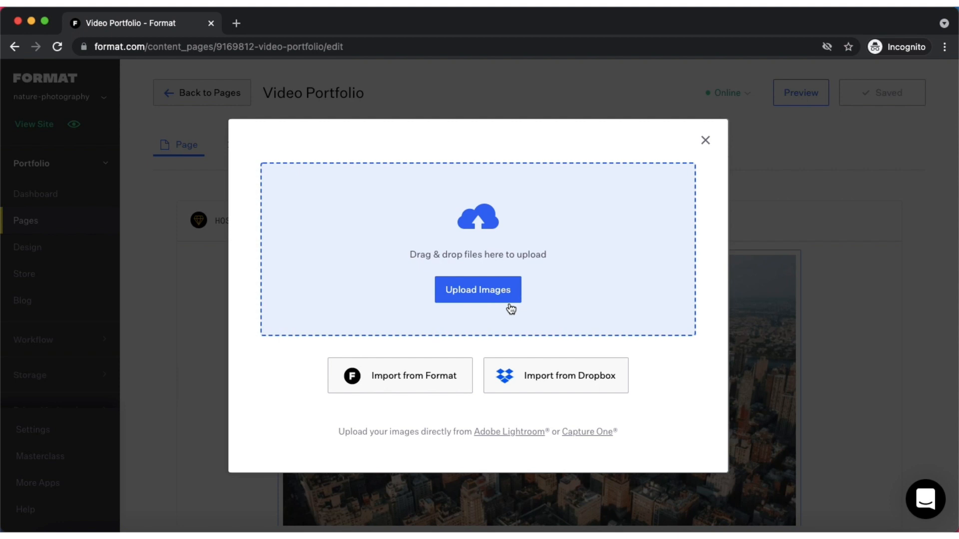
{"action": "mouse_move", "coordinate": [616, 374]}
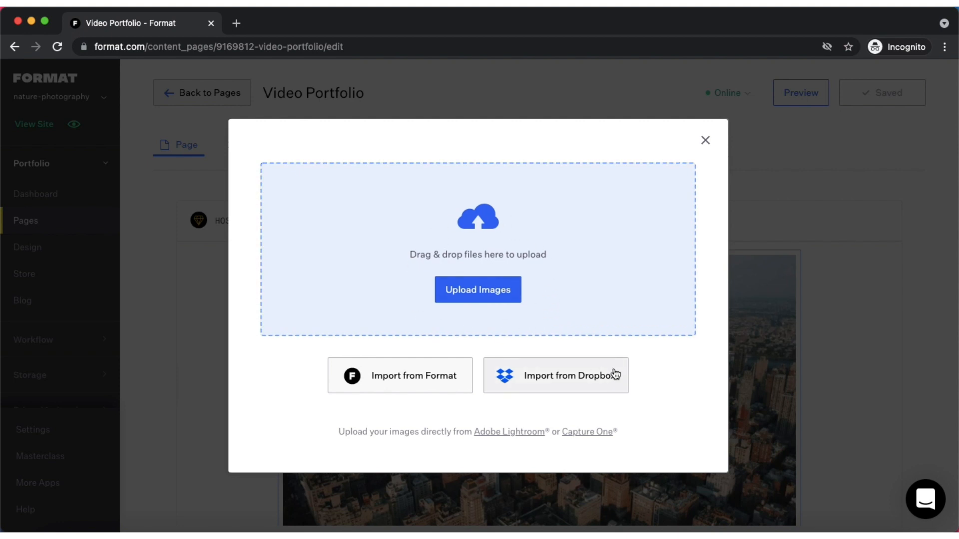
{"action": "mouse_move", "coordinate": [411, 419]}
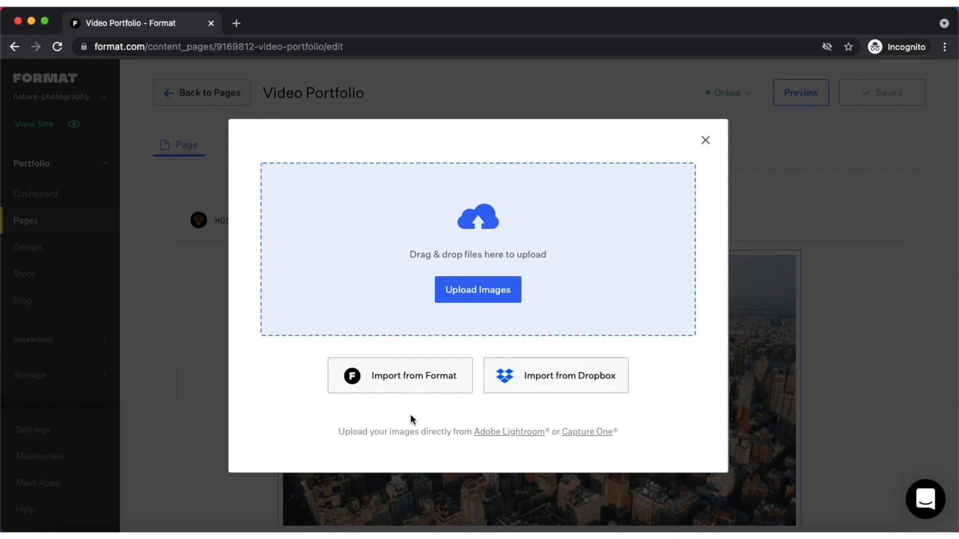
{"action": "mouse_move", "coordinate": [697, 153]}
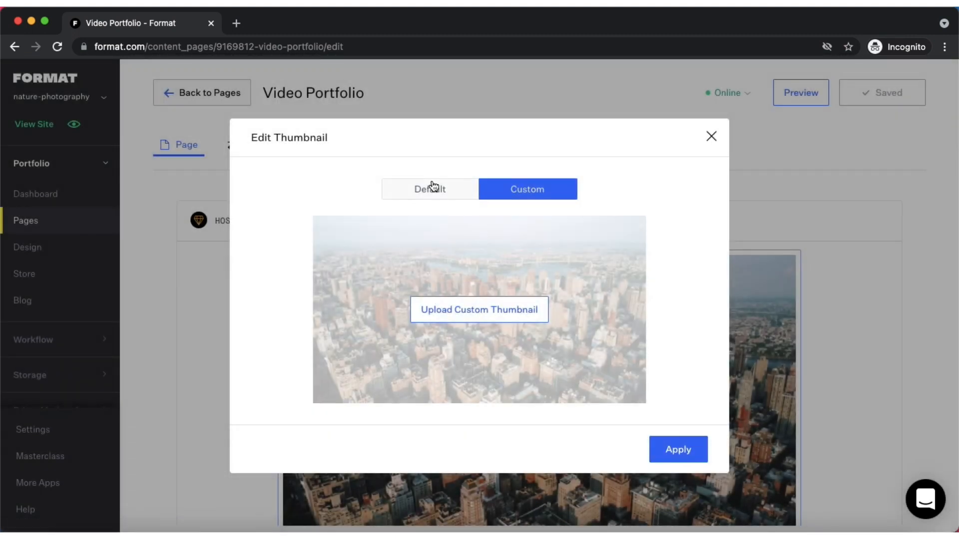
{"action": "left_click", "coordinate": [430, 189]}
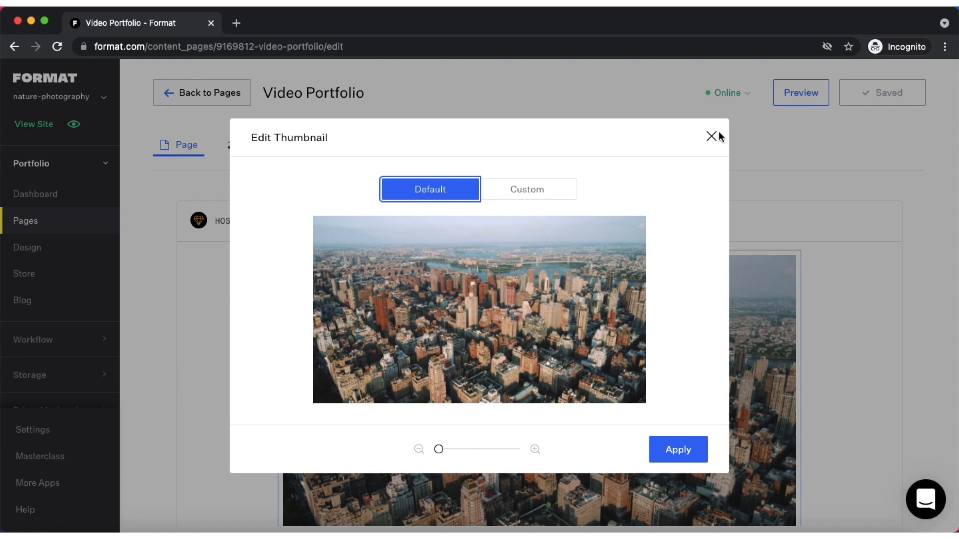
Close the thumbnail editor and bring up Customize Design for the hosted video block.
{"action": "left_click", "coordinate": [711, 137]}
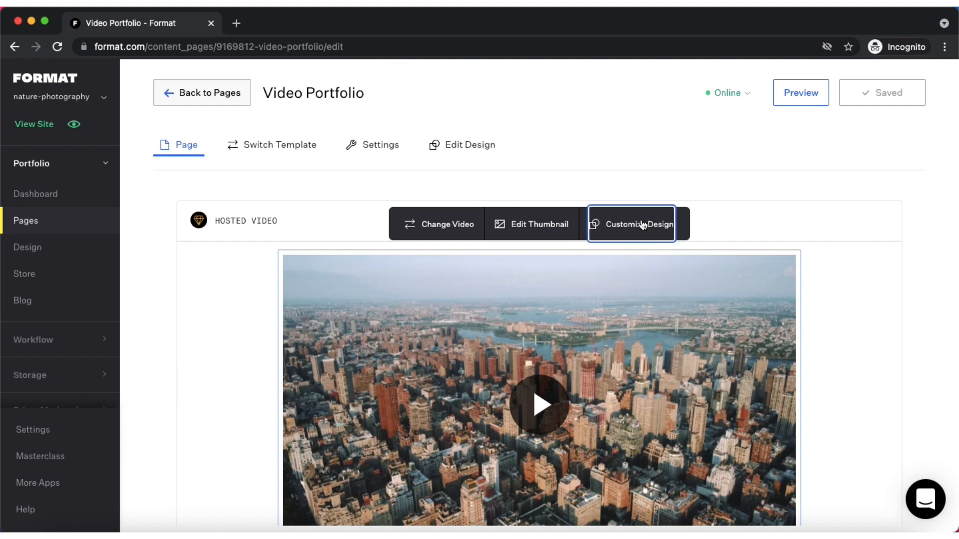
{"action": "left_click", "coordinate": [639, 225]}
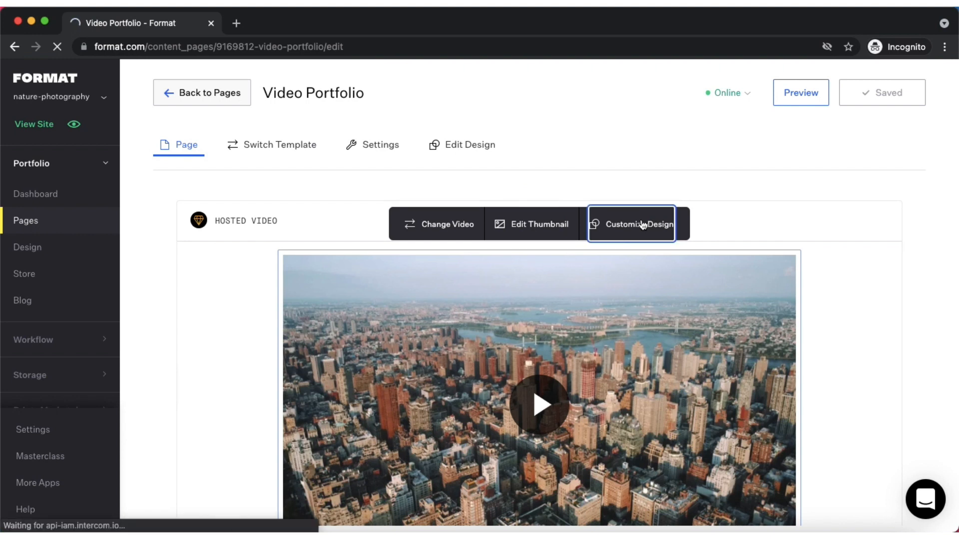
{"action": "left_click", "coordinate": [641, 224]}
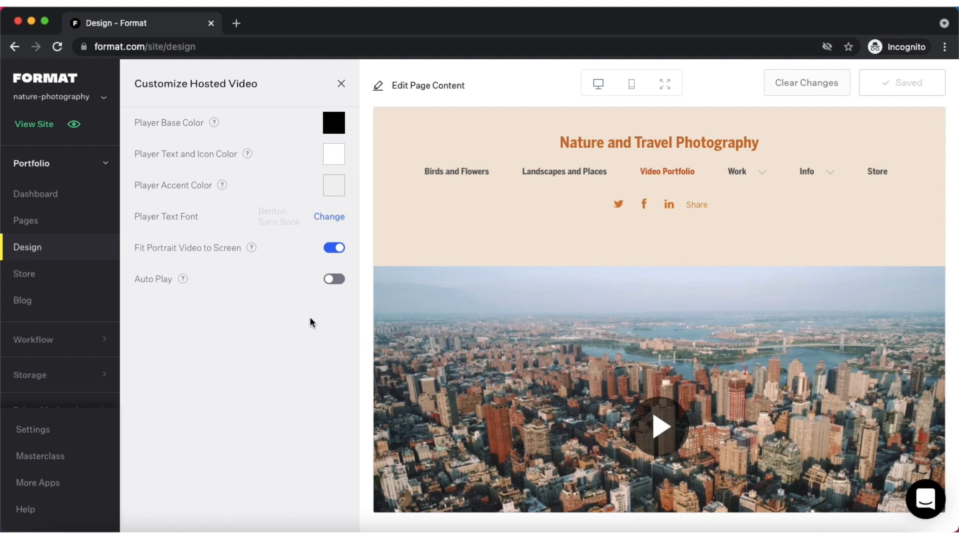
{"action": "mouse_move", "coordinate": [522, 389]}
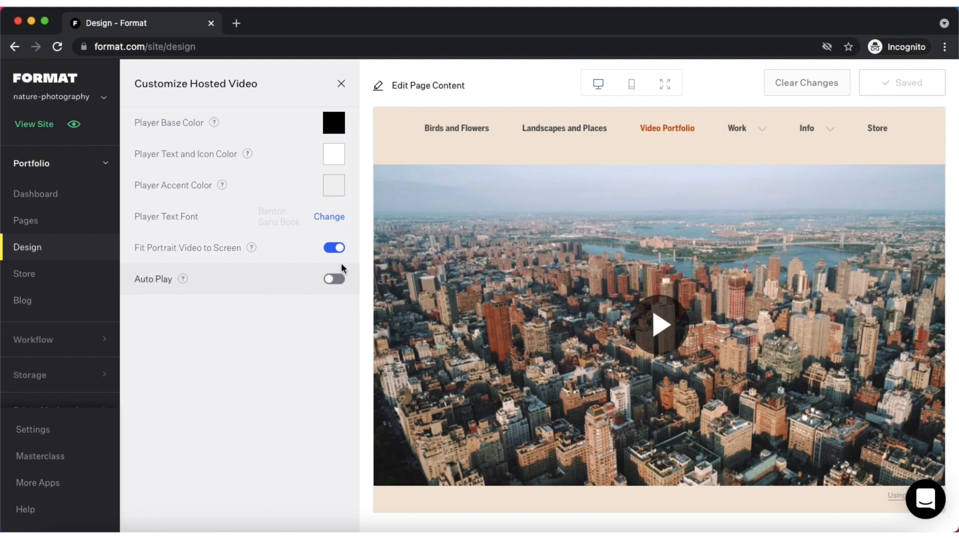
Switch Auto Play on and keep Fit Portrait Video to Screen checked for the NYC clip.
{"action": "left_click", "coordinate": [334, 279]}
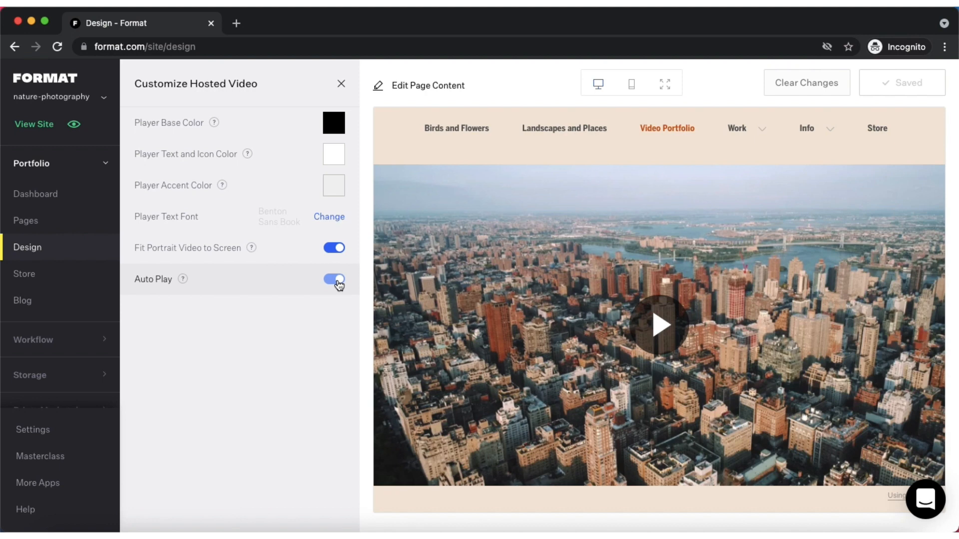
{"action": "left_click", "coordinate": [334, 280]}
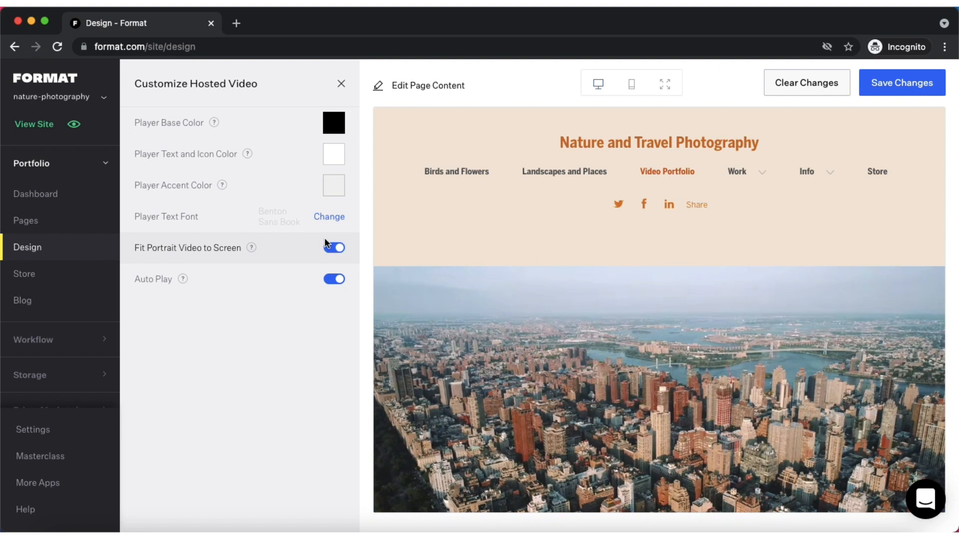
{"action": "left_click", "coordinate": [333, 248]}
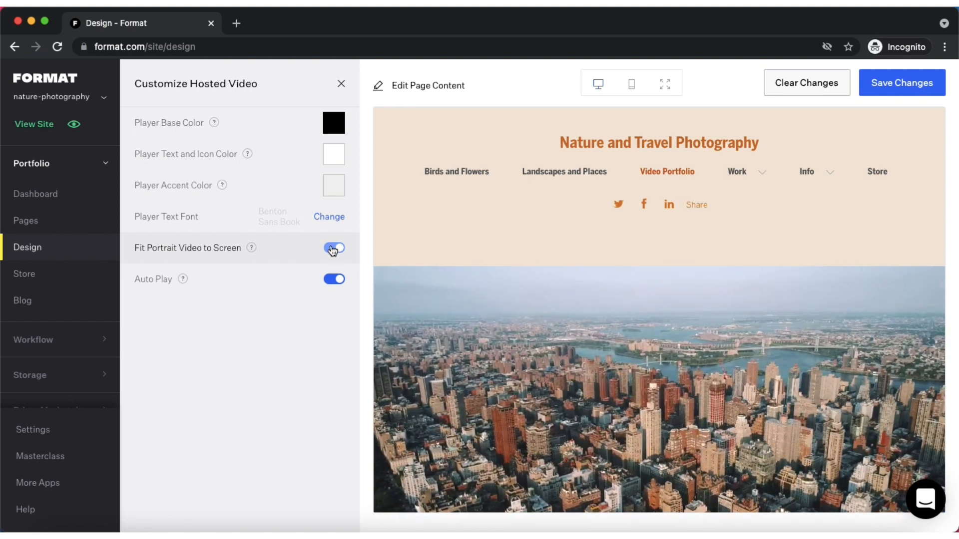
{"action": "left_click", "coordinate": [334, 248]}
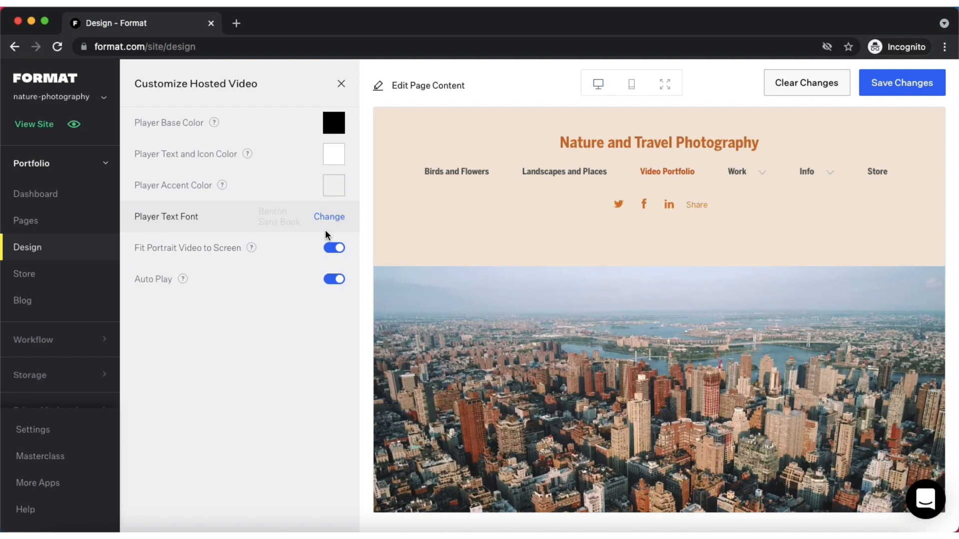
{"action": "left_click", "coordinate": [328, 217]}
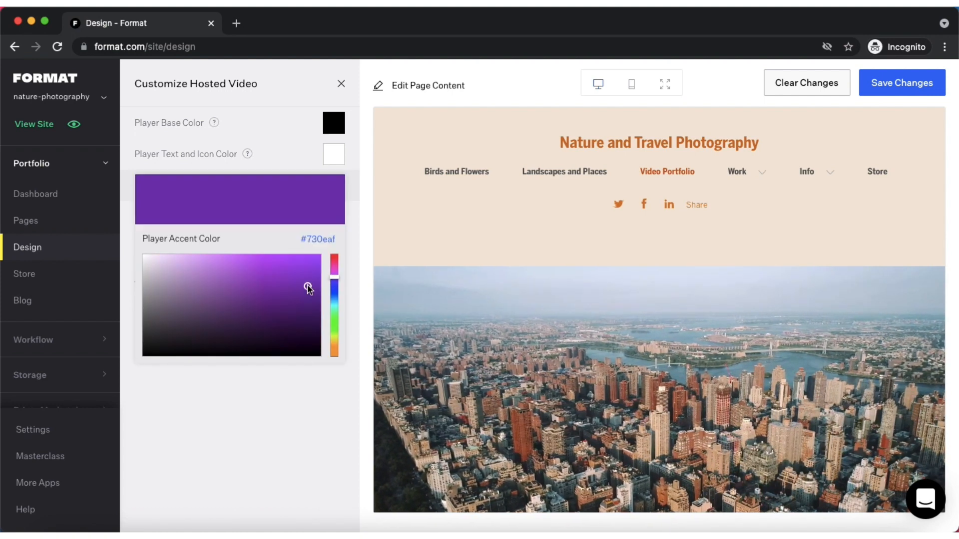
{"action": "mouse_move", "coordinate": [247, 154]}
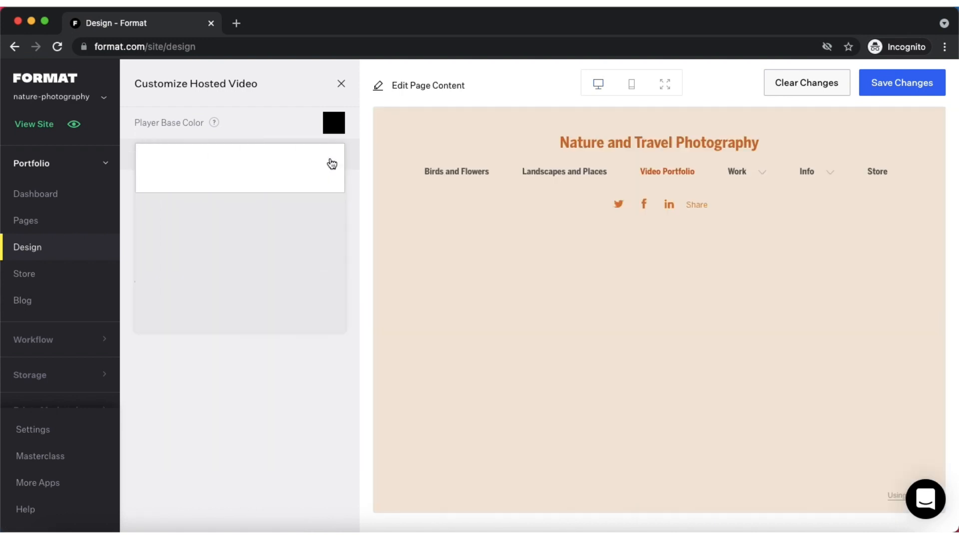
Set the Player Base Color to green in its colour picker.
{"action": "left_click", "coordinate": [334, 123]}
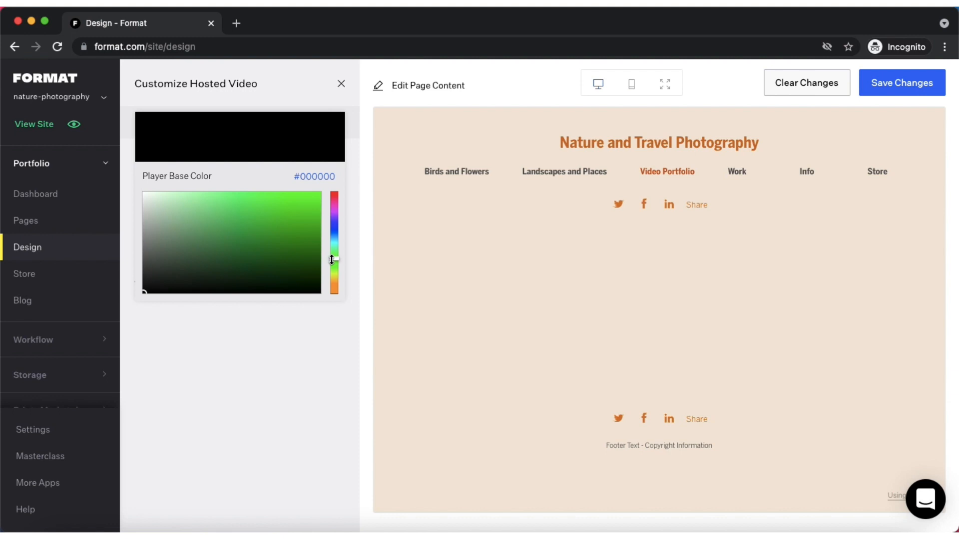
{"action": "left_click", "coordinate": [288, 250]}
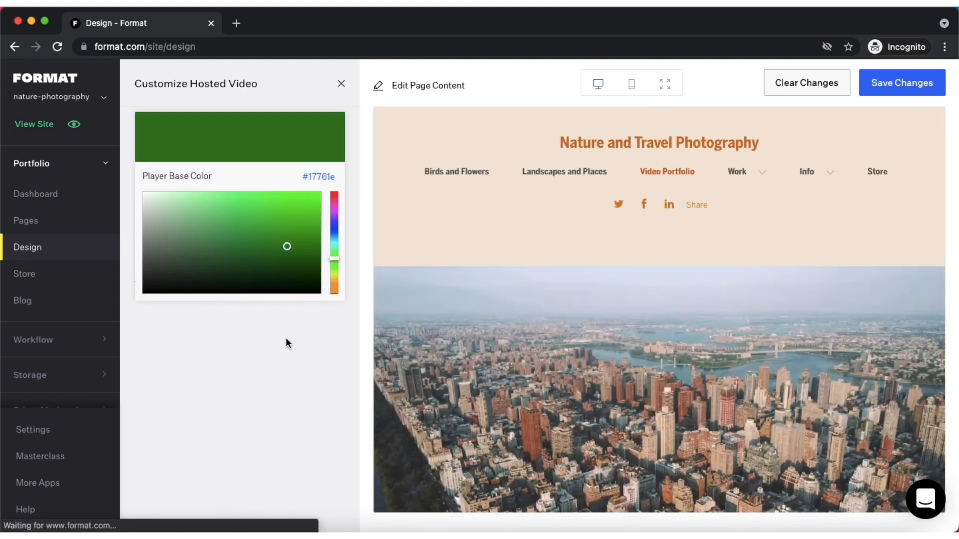
{"action": "left_click", "coordinate": [334, 123]}
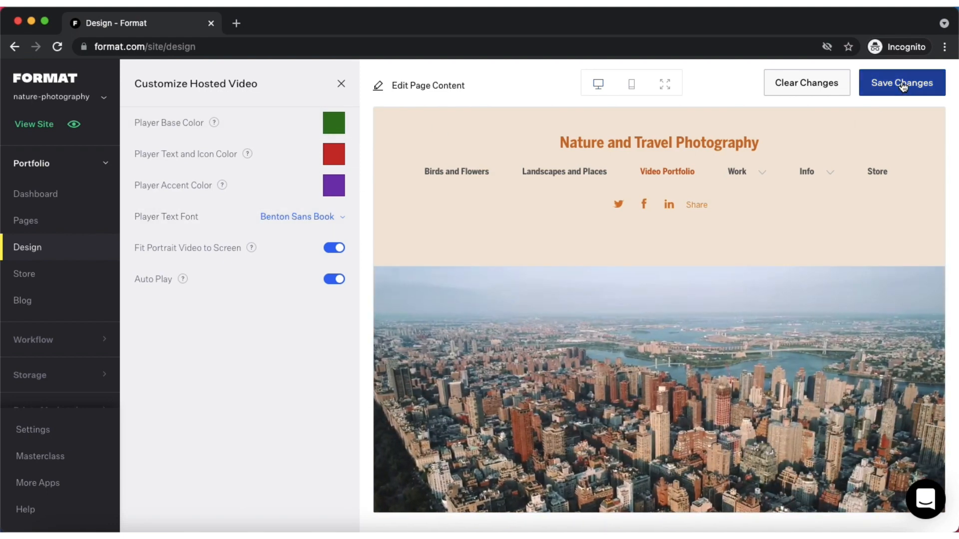
Save the player design changes and view the live site in a new tab.
{"action": "left_click", "coordinate": [902, 83]}
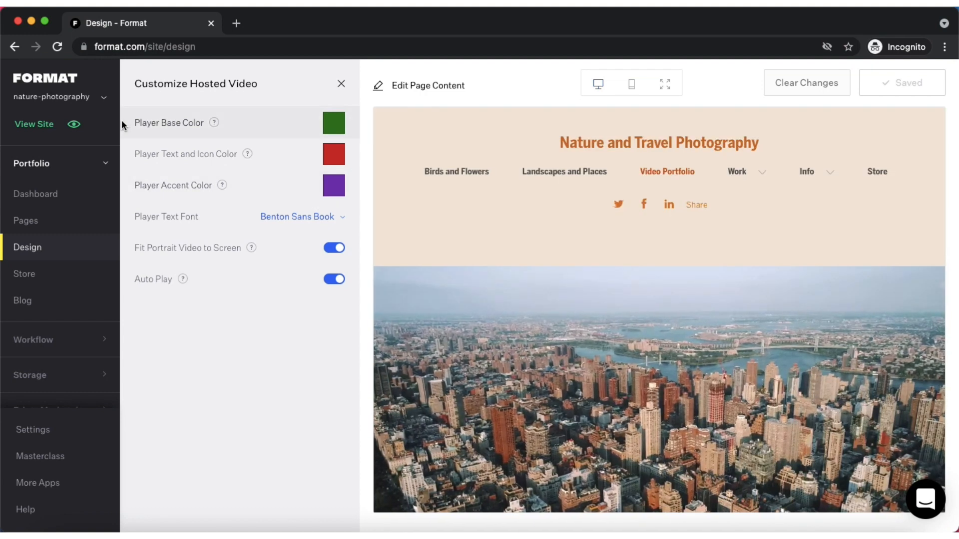
{"action": "mouse_move", "coordinate": [34, 123]}
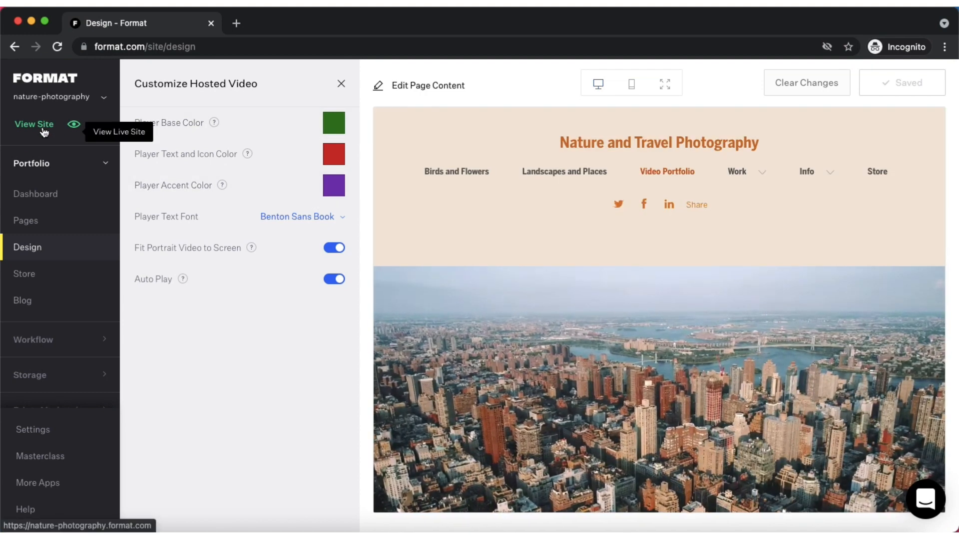
{"action": "left_click", "coordinate": [34, 126]}
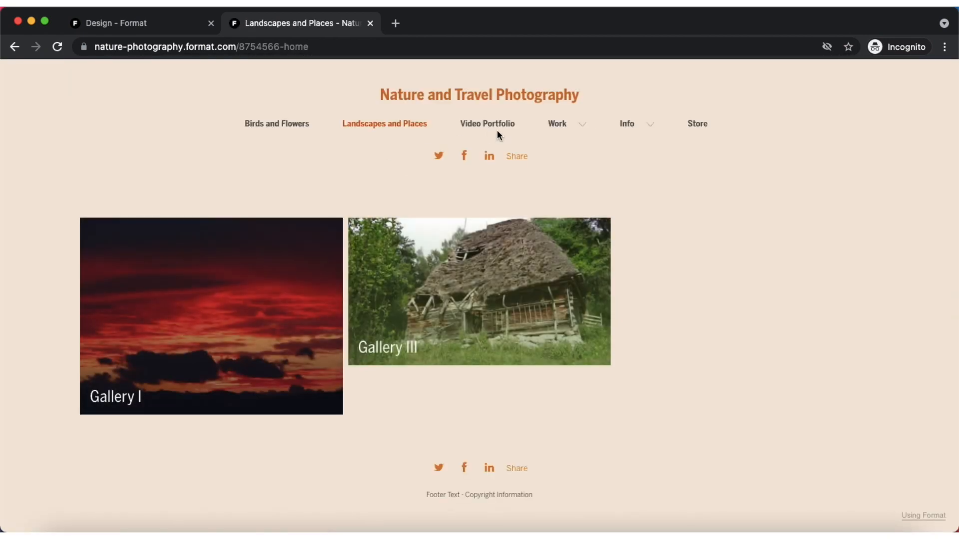
View the live Video Portfolio page's autoplaying aerial clip with the green player, then return to the editor preview.
{"action": "left_click", "coordinate": [488, 124]}
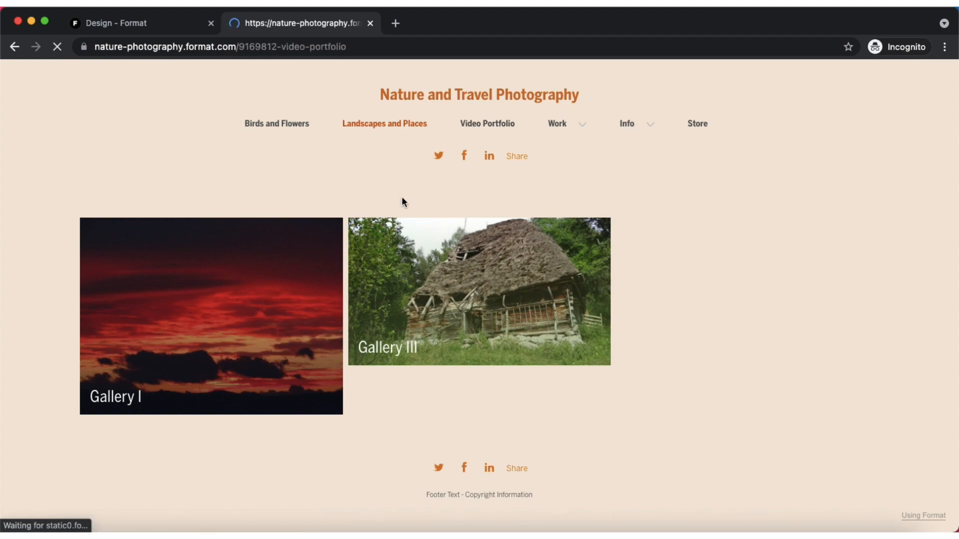
{"action": "left_click", "coordinate": [488, 122]}
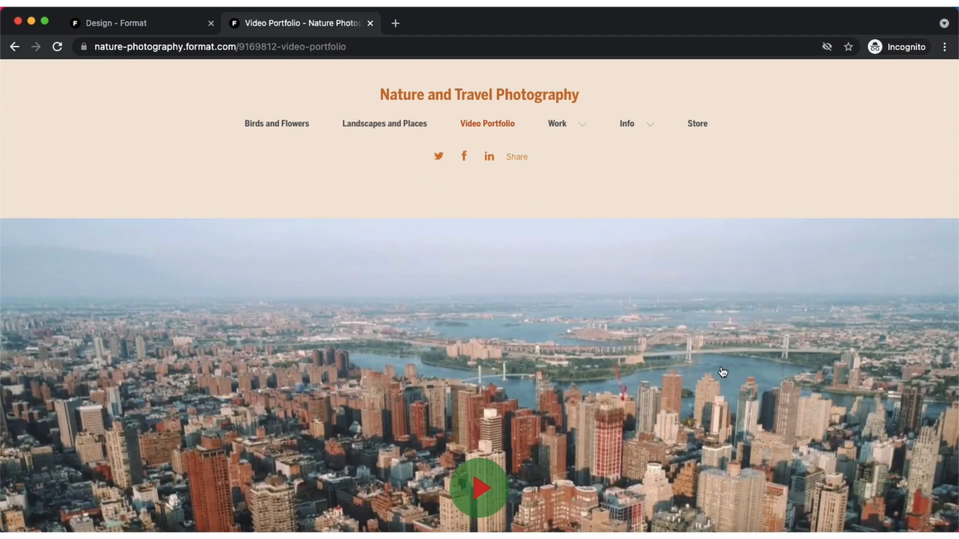
{"action": "left_click", "coordinate": [479, 487]}
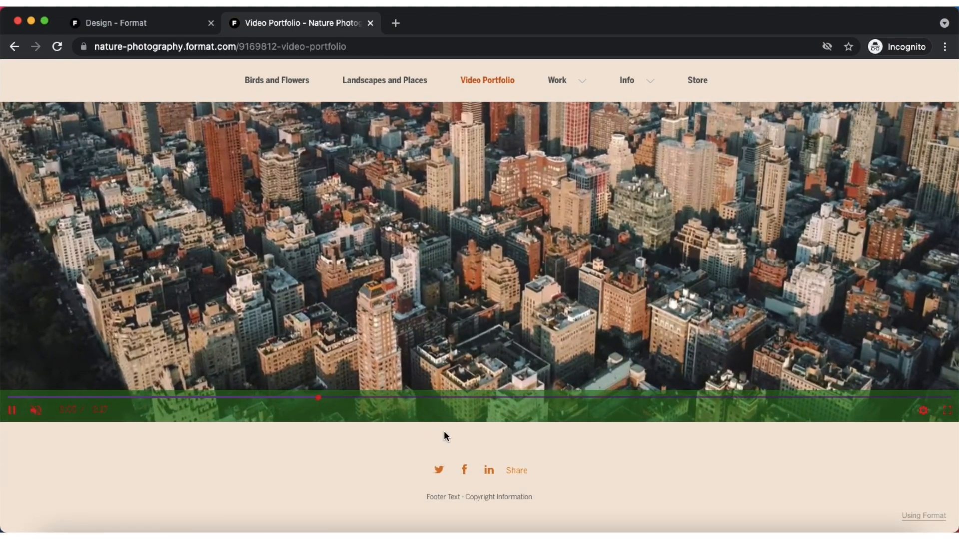
{"action": "left_click", "coordinate": [122, 23]}
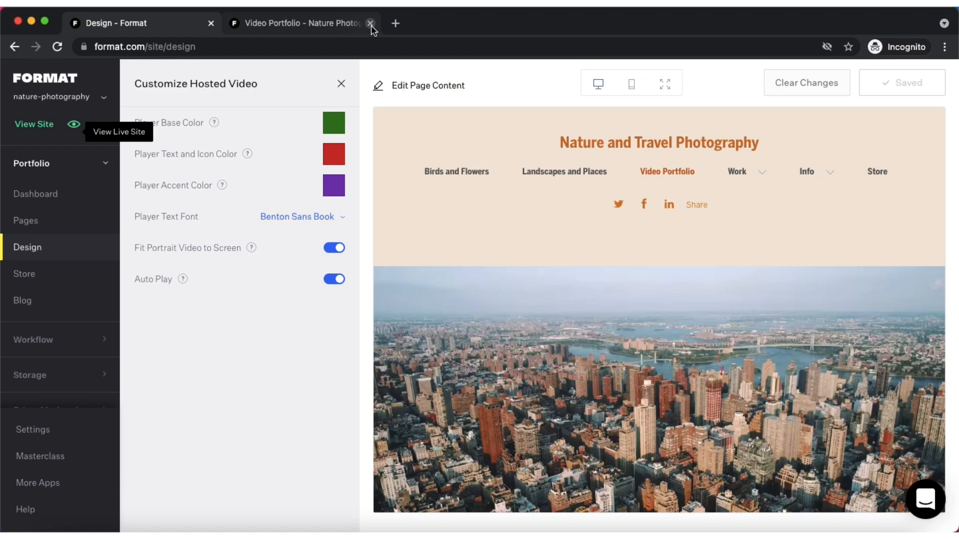
{"action": "left_click", "coordinate": [371, 23]}
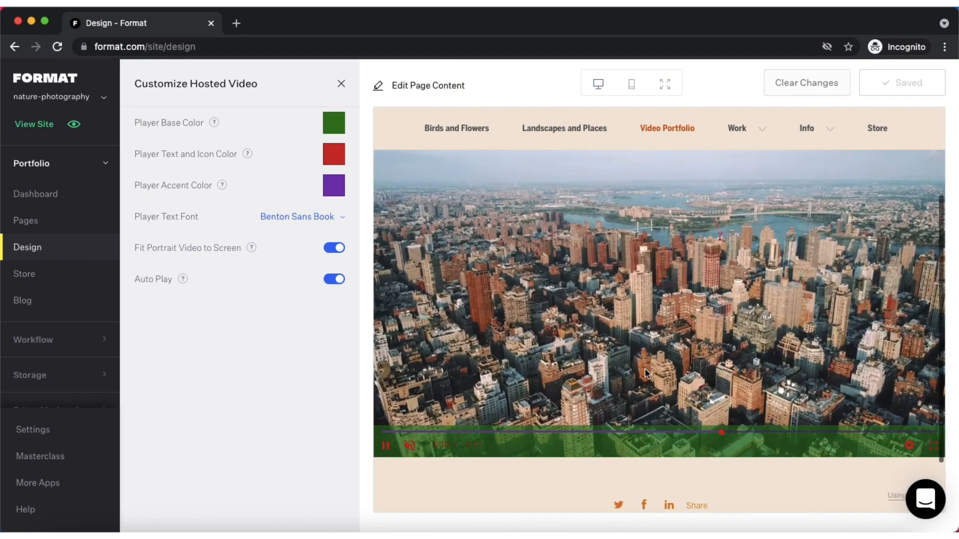